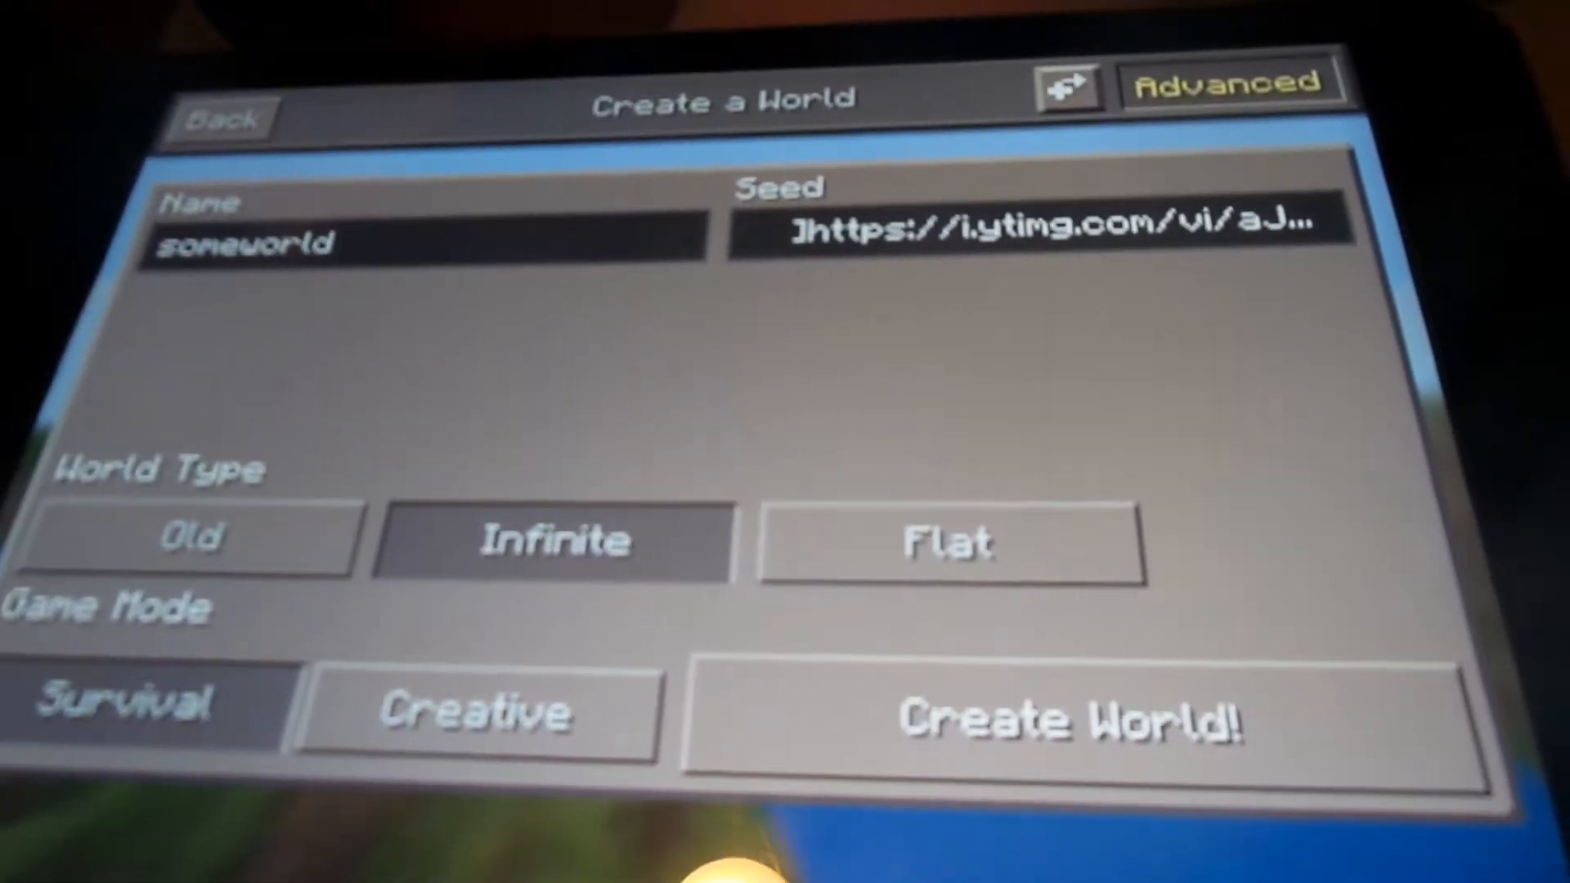
Step: Create the new infinite survival world named someworld and enter it
click(1076, 719)
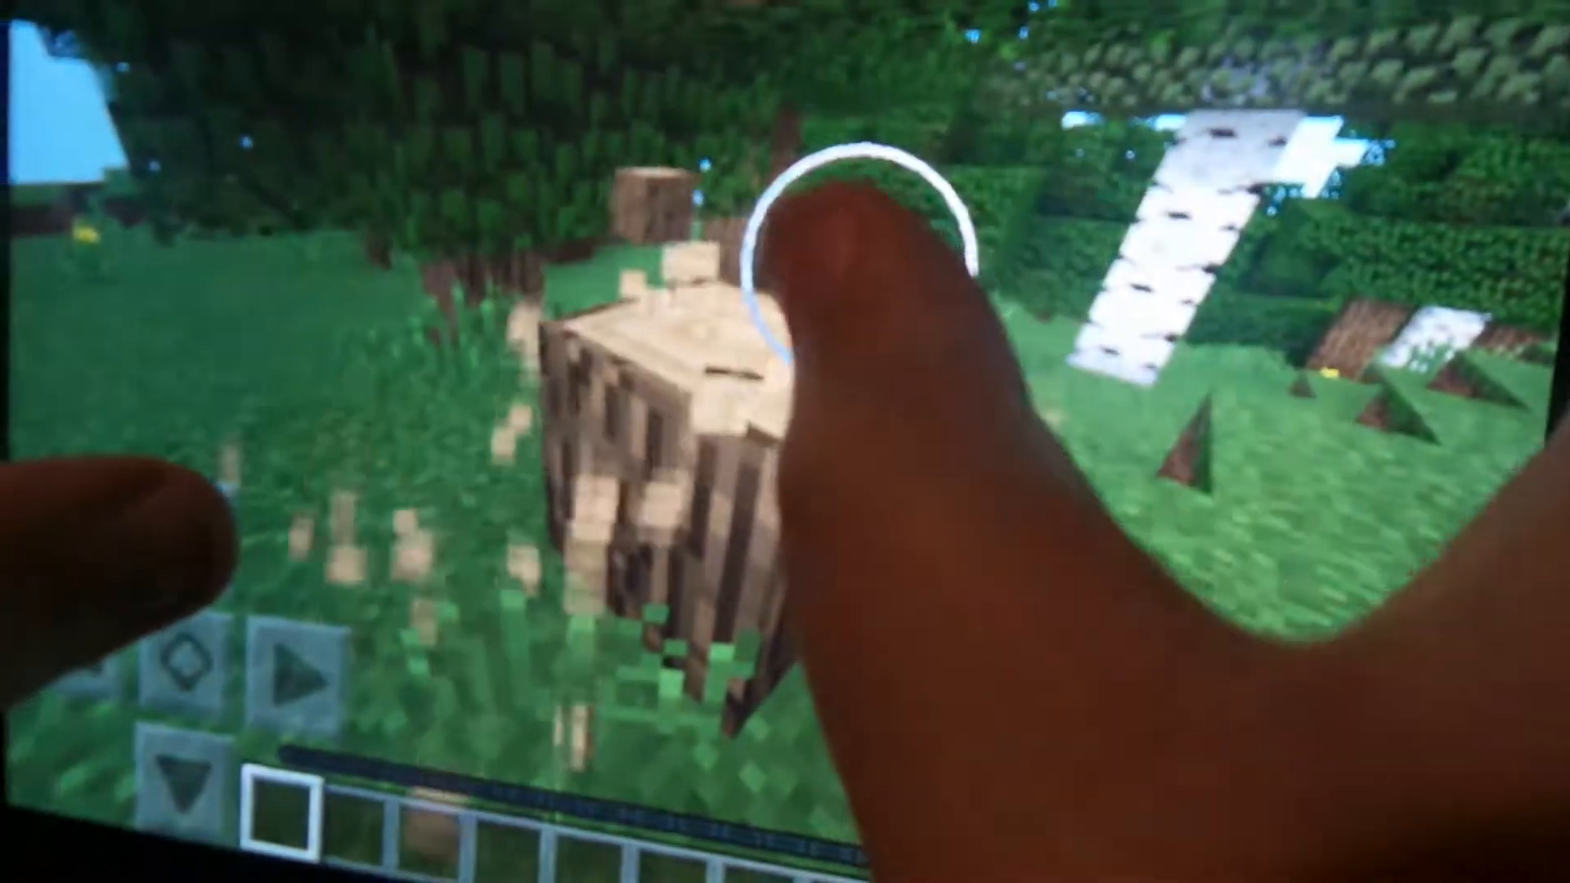
Step: Break the oak log blocks to collect wood
click(760, 350)
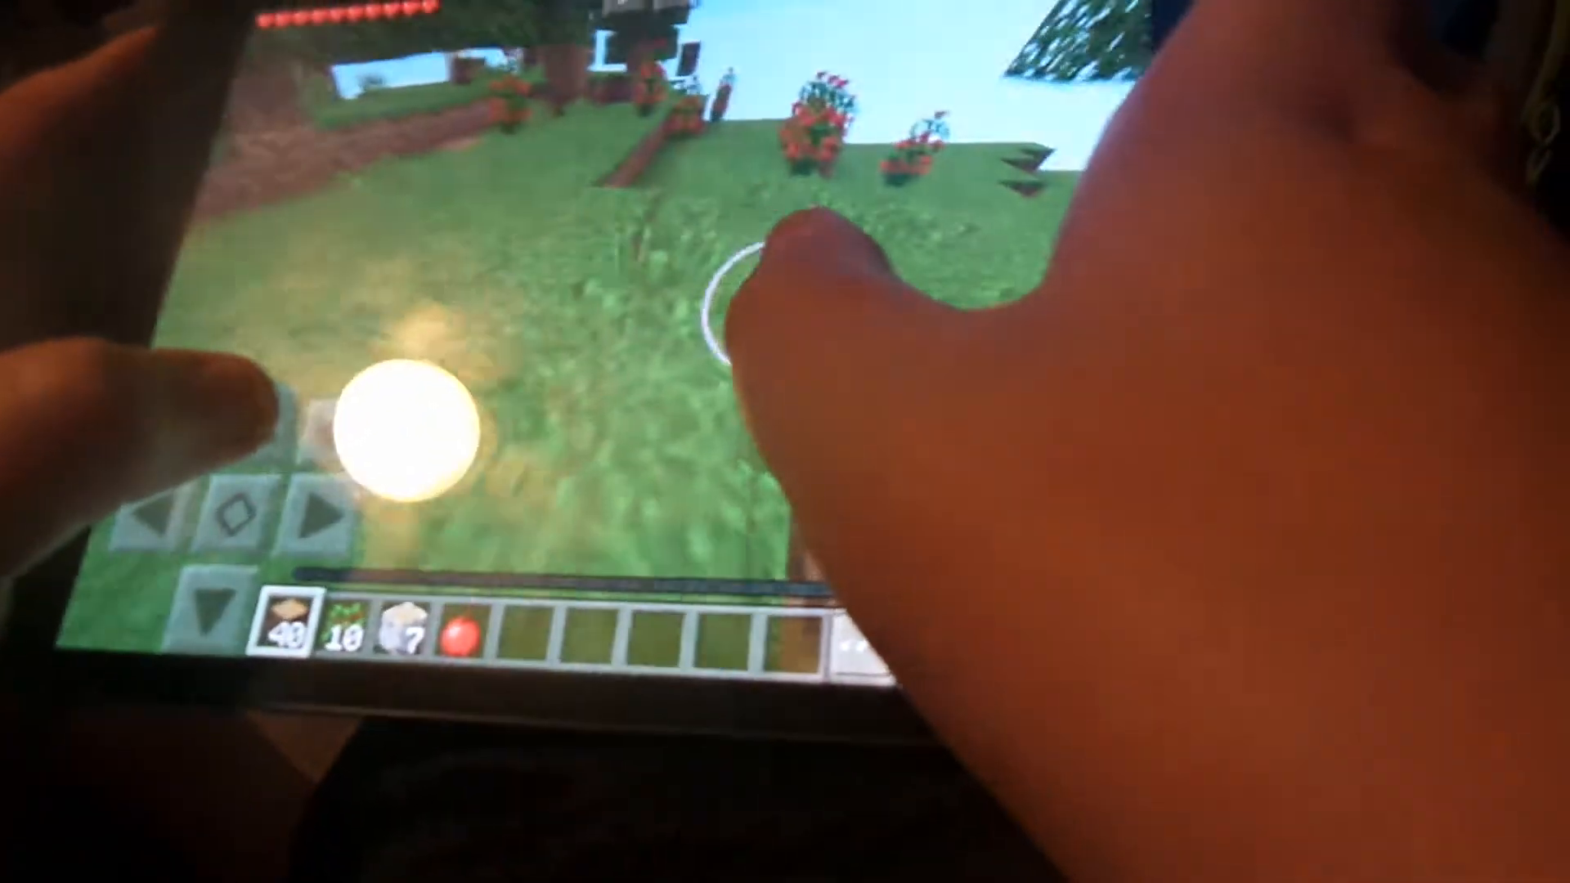
Step: Turn to look across the grassland away from the trees
drag(821, 279, 821, 421)
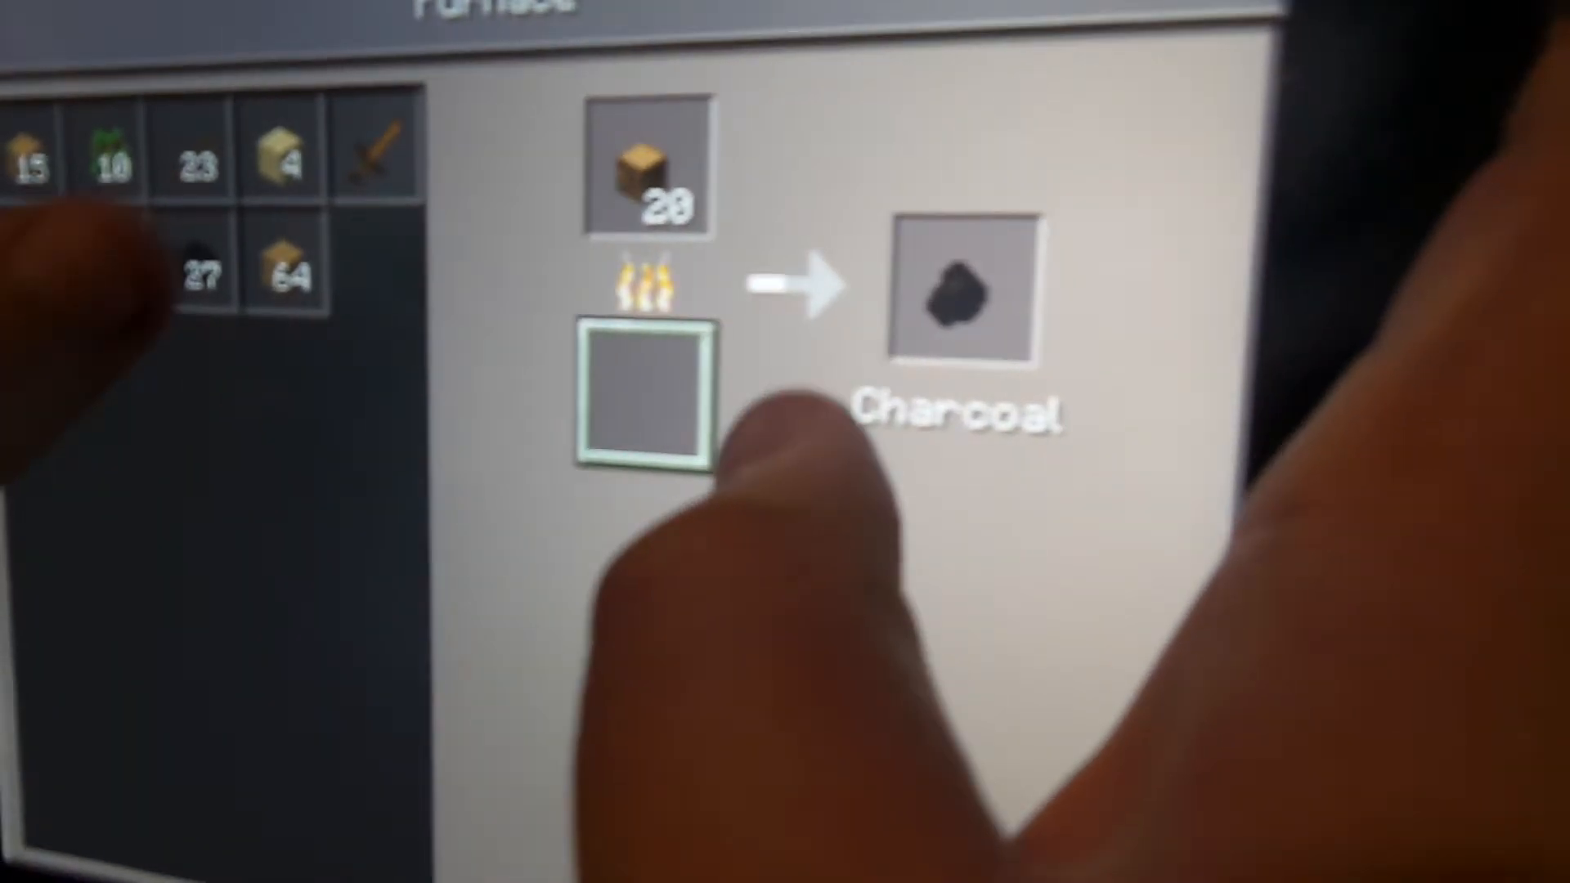
Step: Move the wood stack into the furnace fuel slot and close the furnace
click(641, 396)
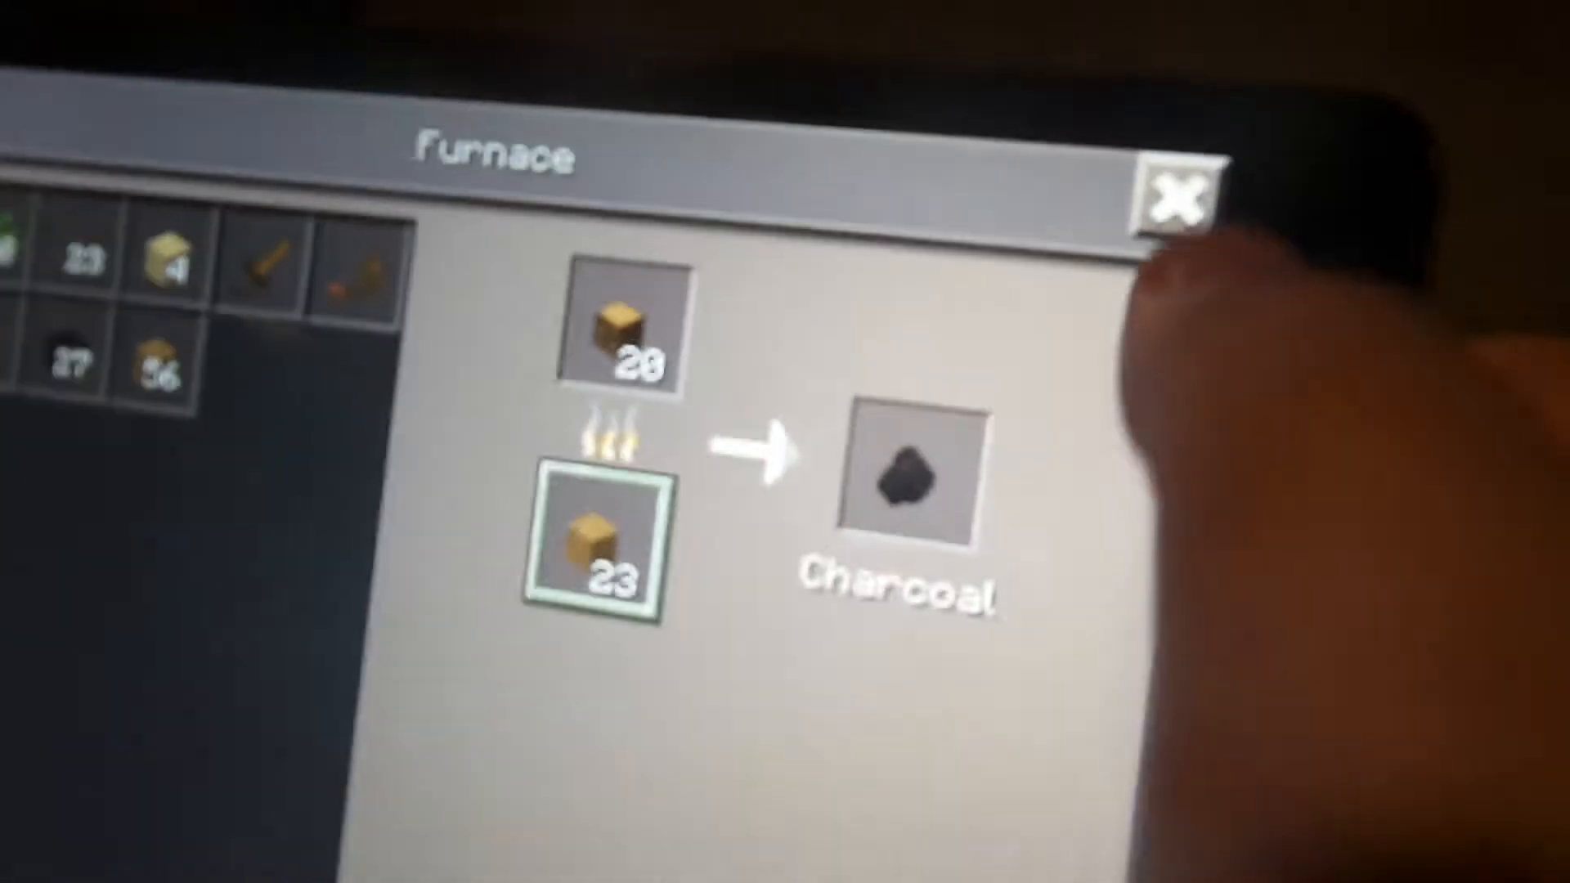
click(1181, 190)
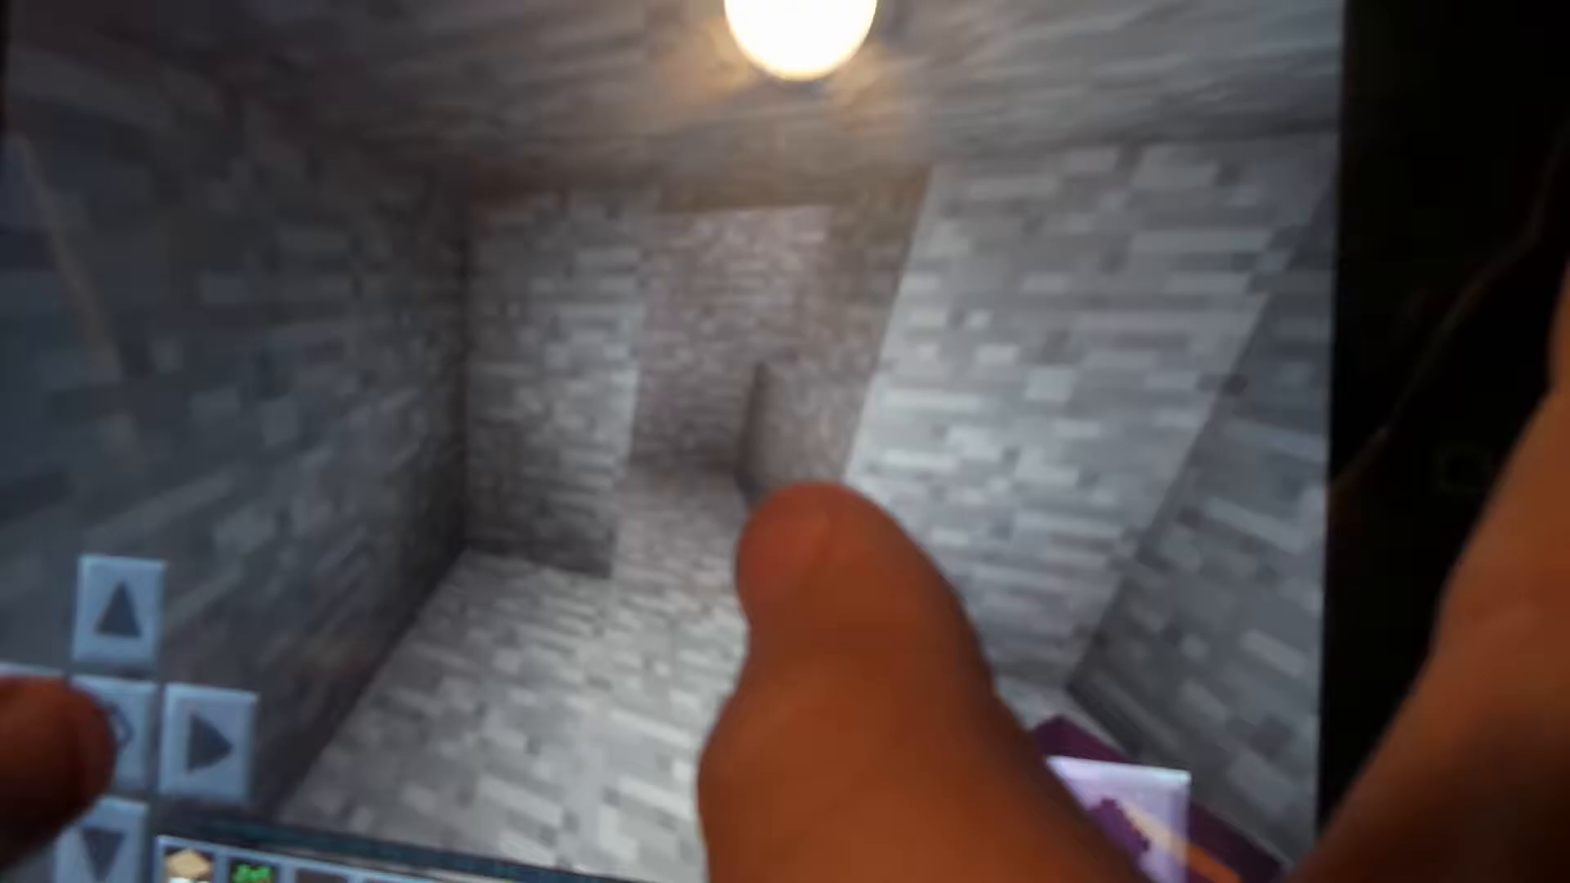